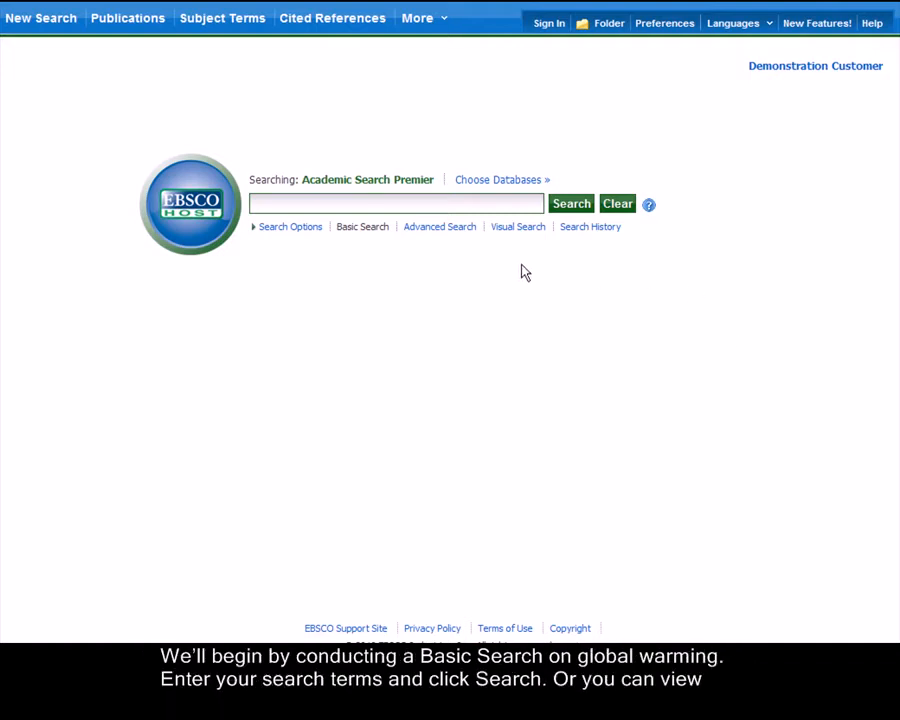
Enter 'global warming' in the Academic Search Premier basic search box
{"action": "type", "text": "global warming"}
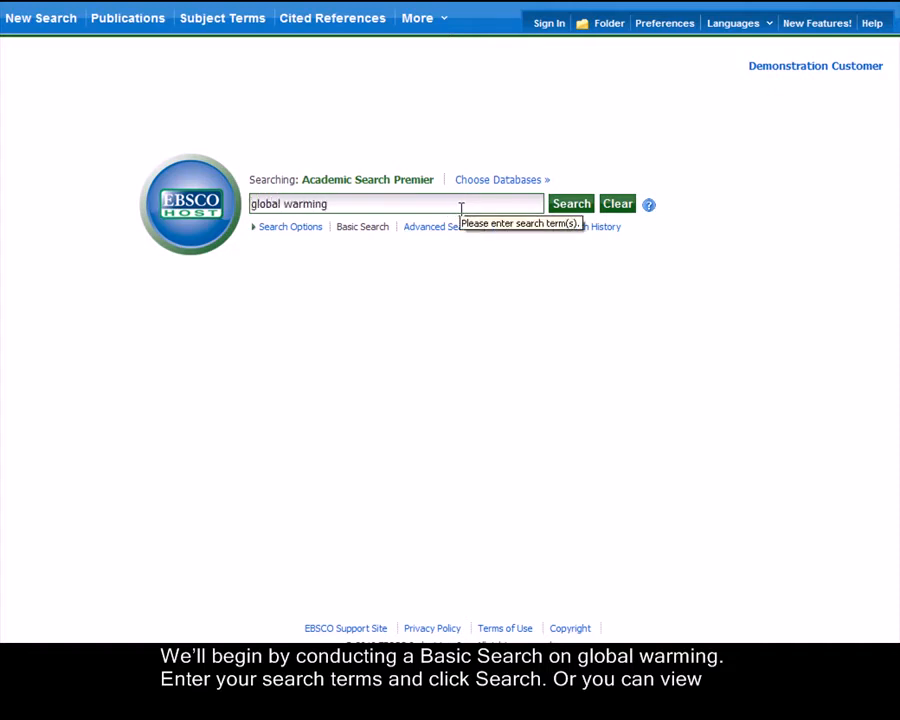
{"action": "mouse_move", "coordinate": [520, 267]}
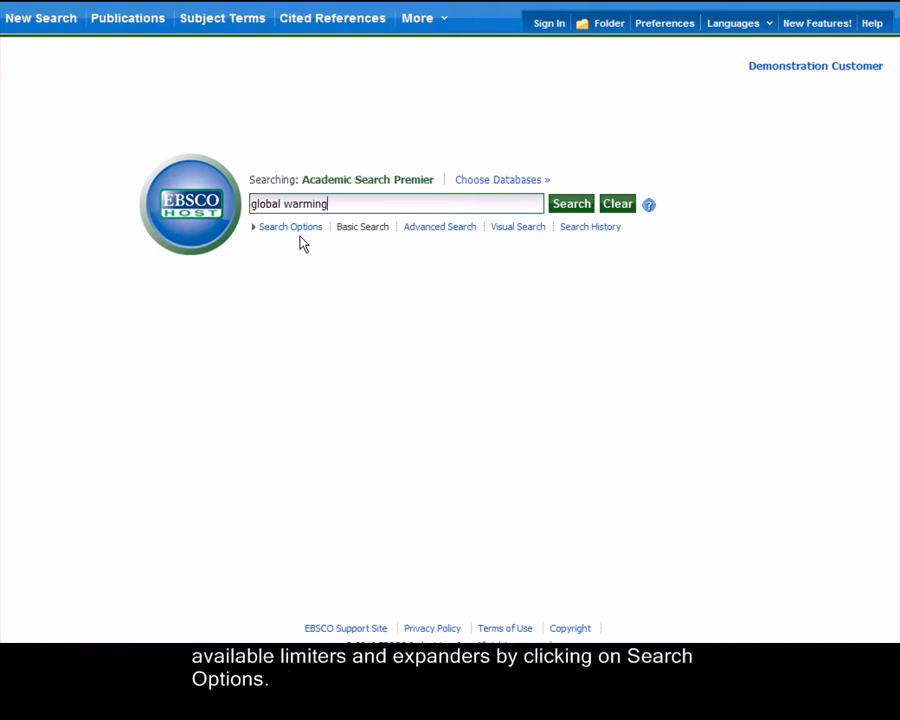
{"action": "mouse_move", "coordinate": [290, 227]}
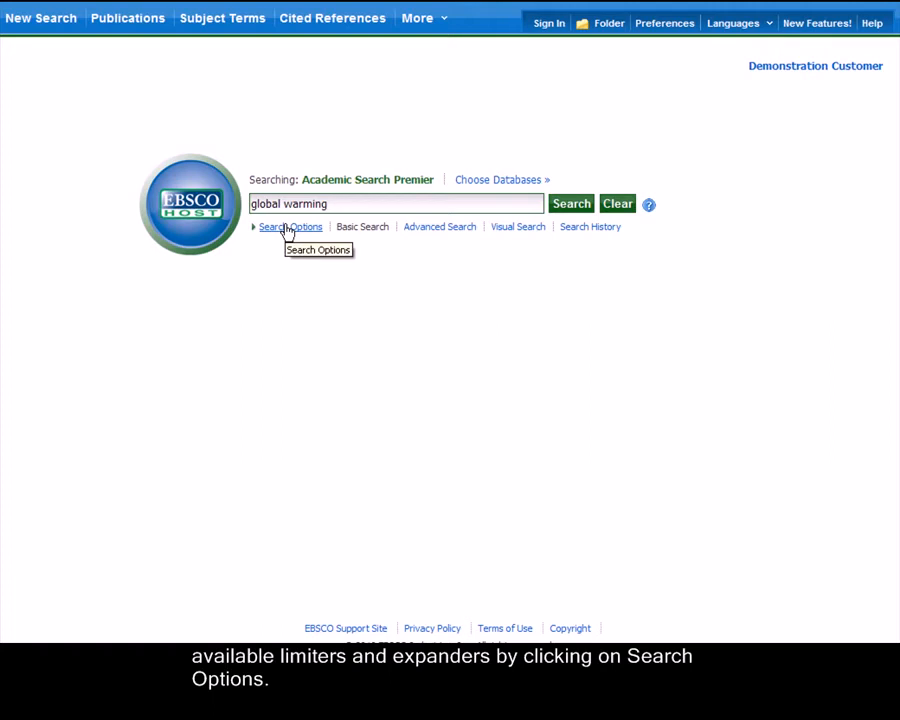
Reveal search options and turn on the Full Text limiter
{"action": "left_click", "coordinate": [291, 226]}
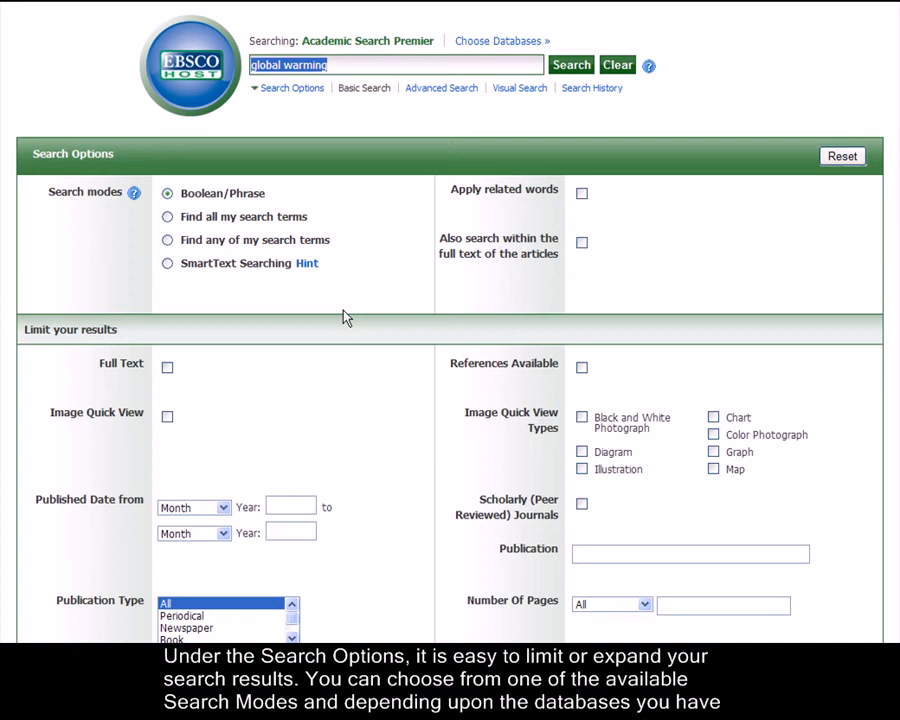
{"action": "mouse_move", "coordinate": [335, 207]}
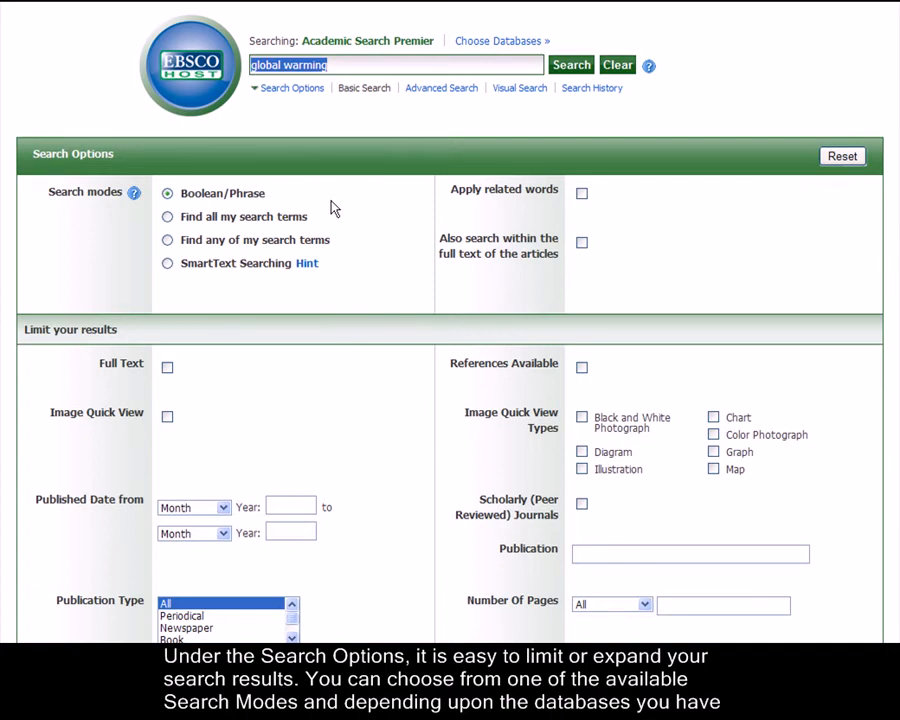
{"action": "mouse_move", "coordinate": [267, 321]}
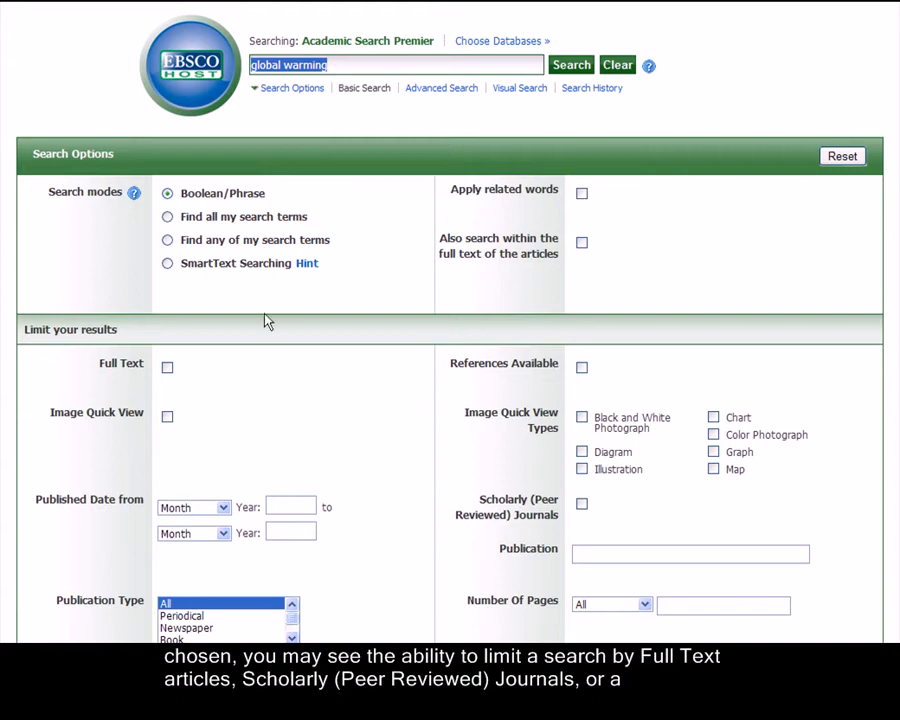
{"action": "left_click", "coordinate": [167, 367]}
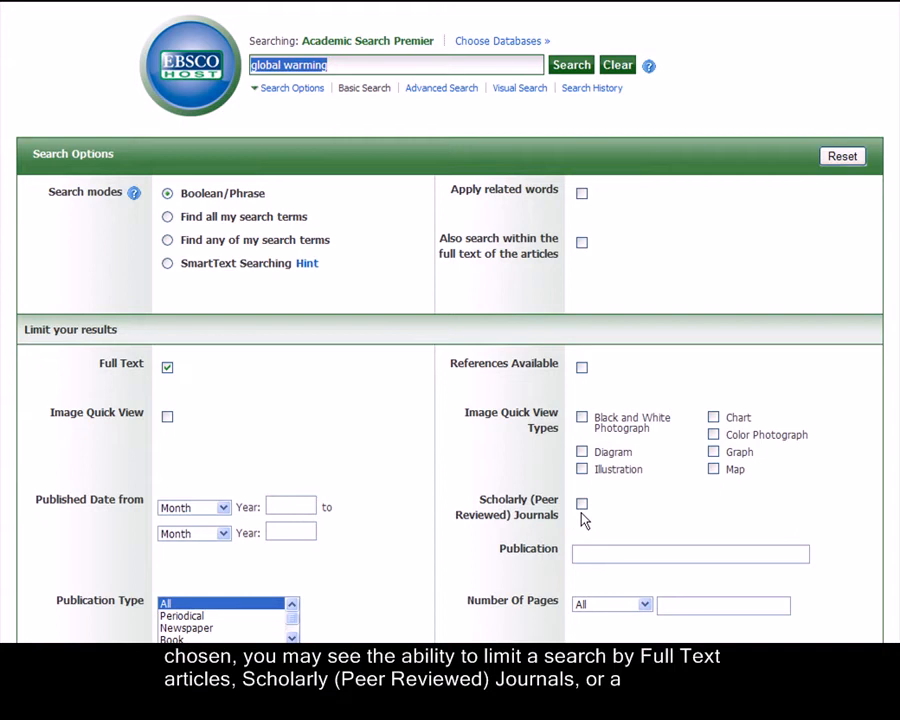
{"action": "mouse_move", "coordinate": [380, 553]}
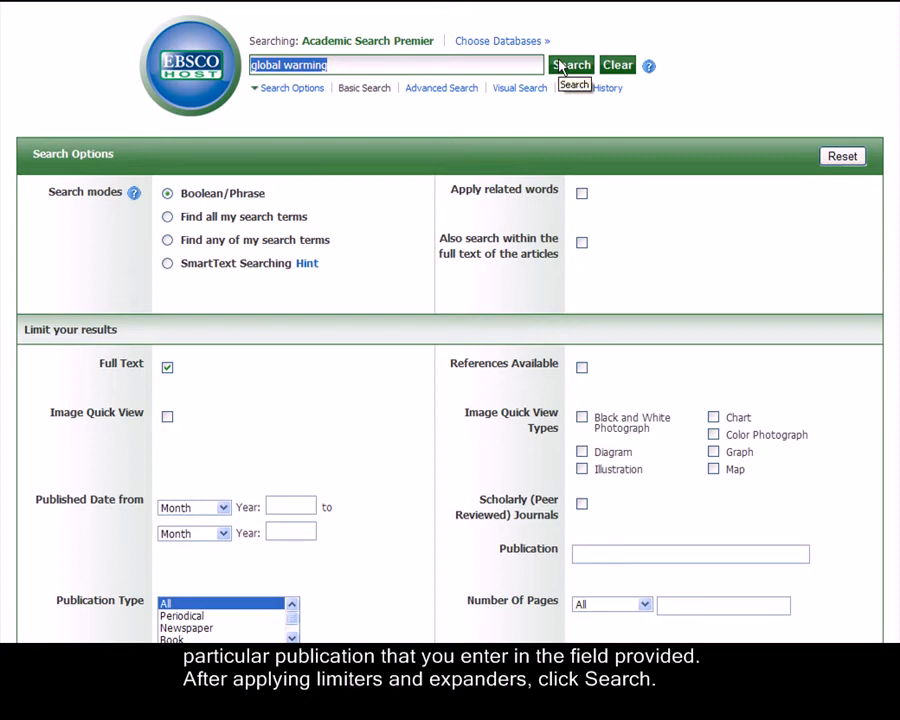
Run the full-text search and open the first result, 'Bust a Cap.'
{"action": "left_click", "coordinate": [570, 64]}
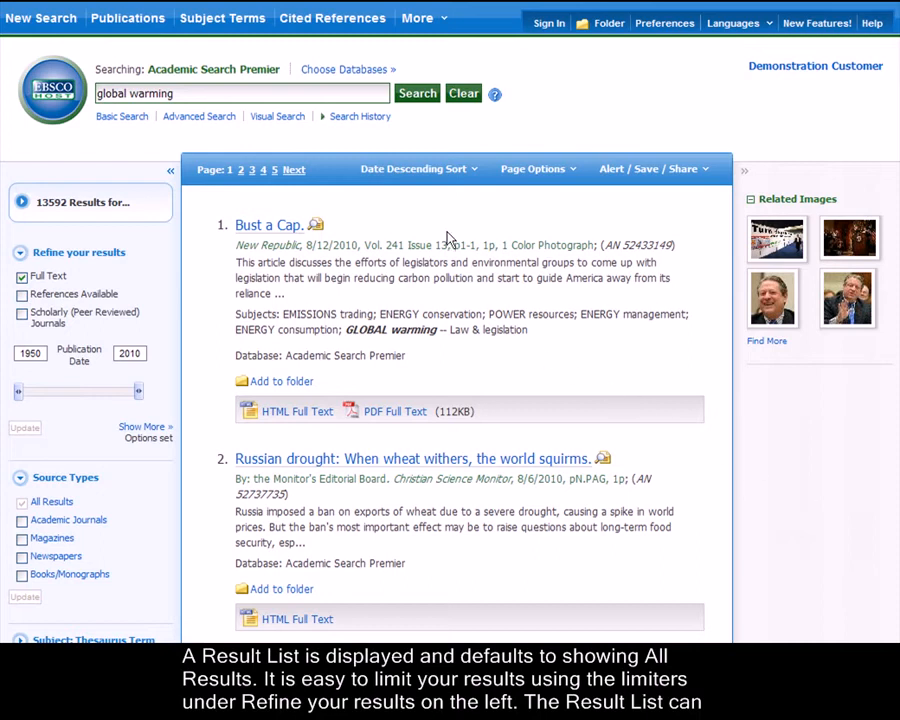
{"action": "mouse_move", "coordinate": [434, 216]}
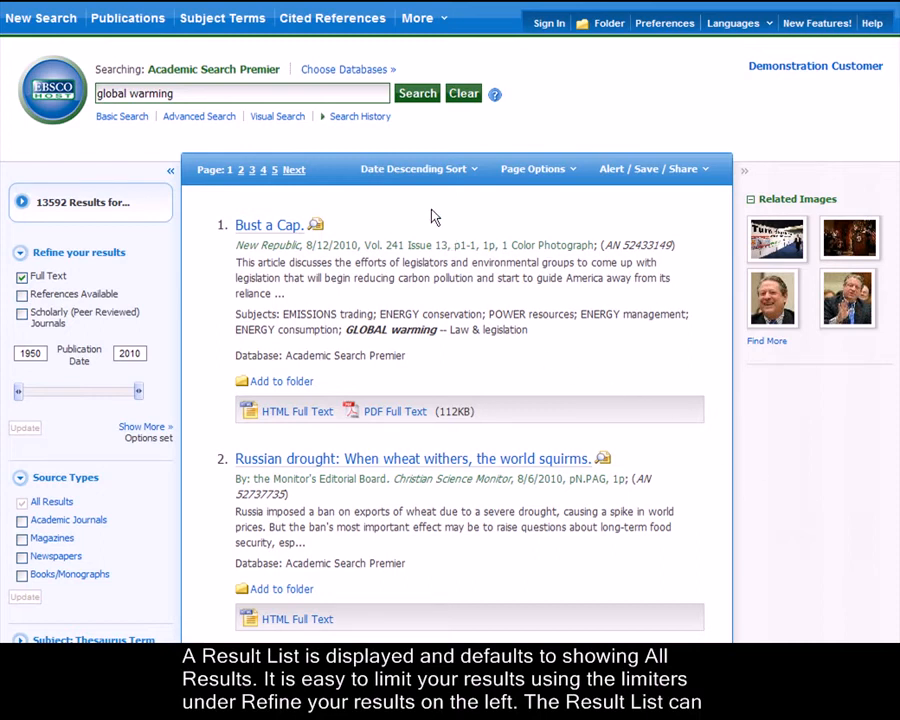
{"action": "mouse_move", "coordinate": [85, 515]}
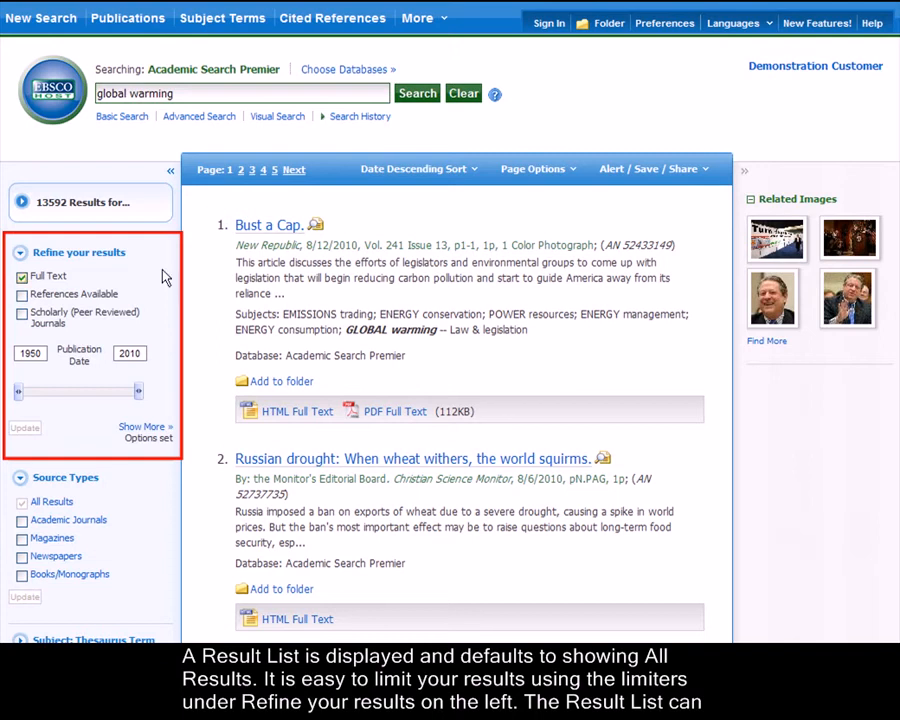
{"action": "mouse_move", "coordinate": [135, 258]}
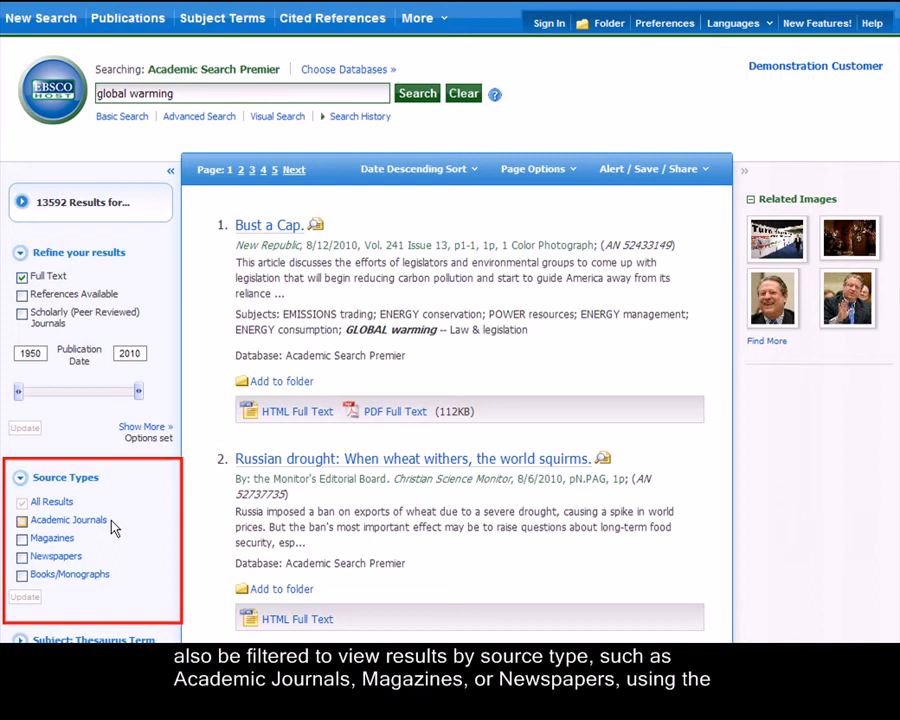
{"action": "mouse_move", "coordinate": [91, 556]}
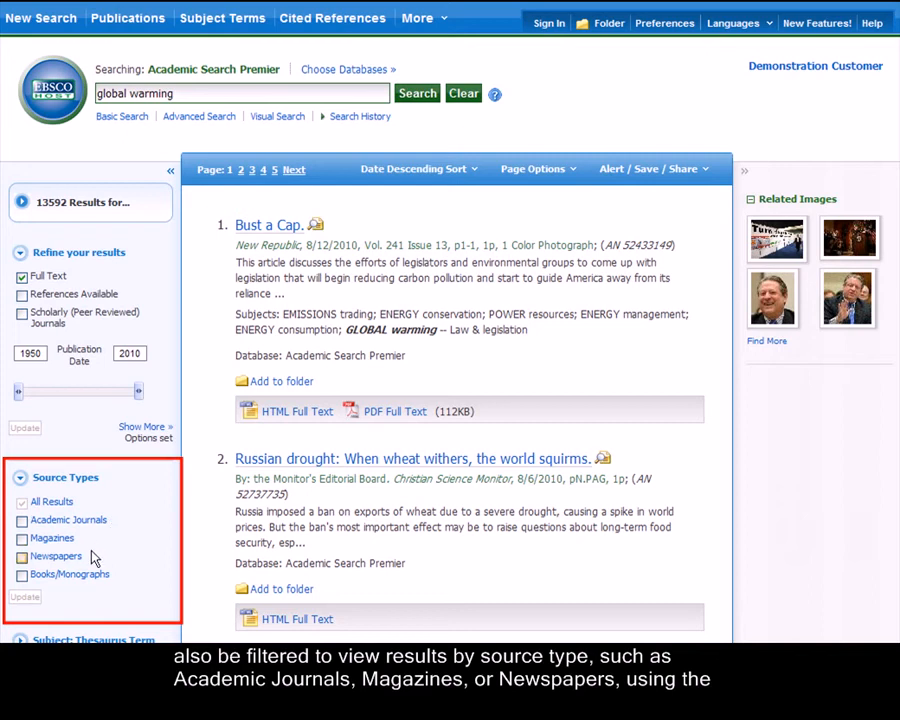
{"action": "mouse_move", "coordinate": [95, 570]}
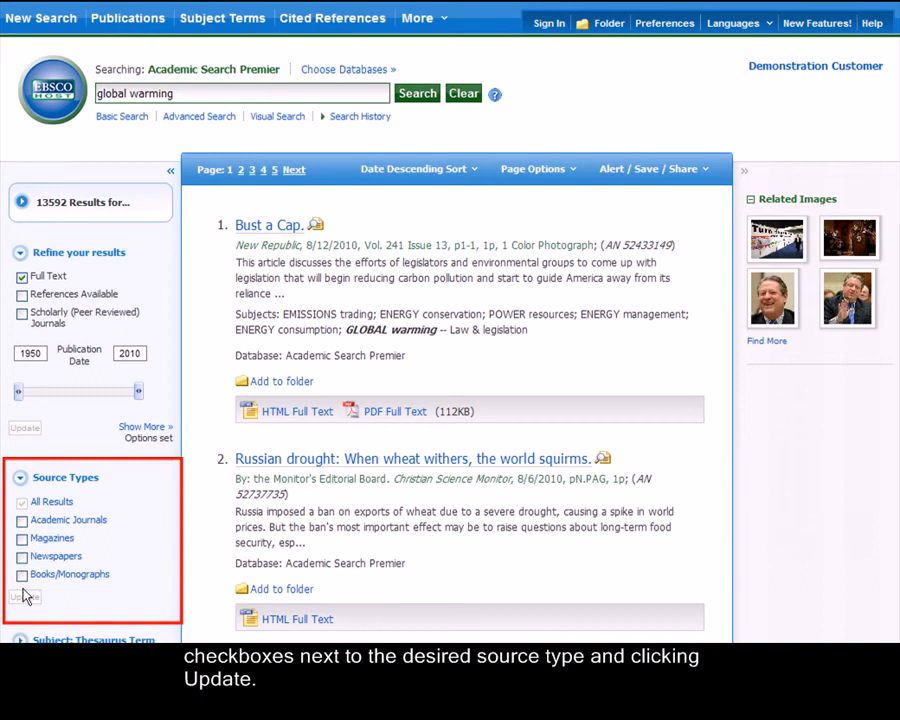
{"action": "left_click", "coordinate": [267, 224]}
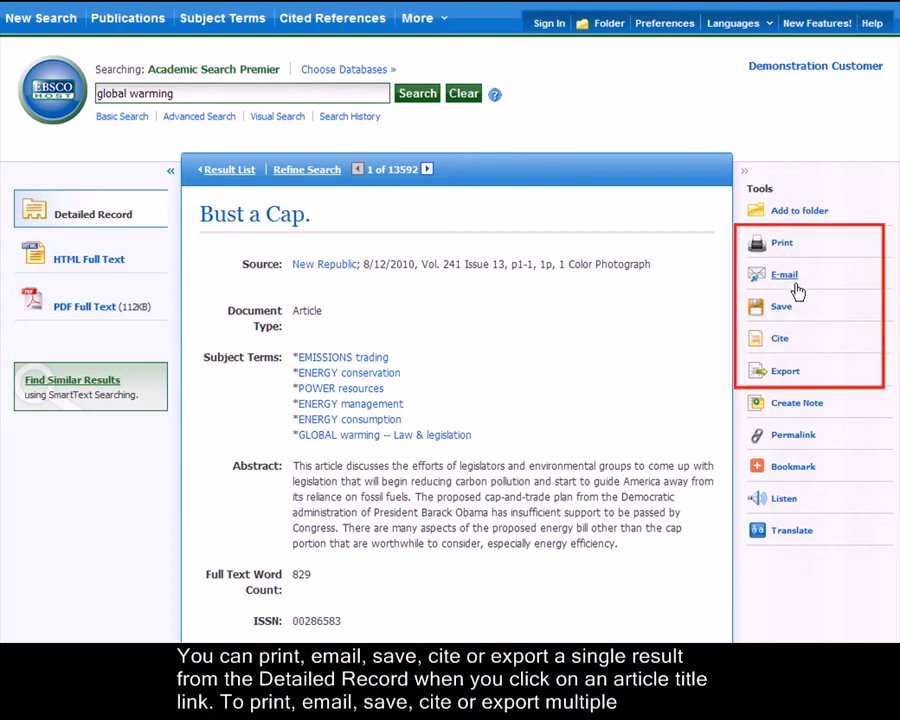
{"action": "mouse_move", "coordinate": [789, 352]}
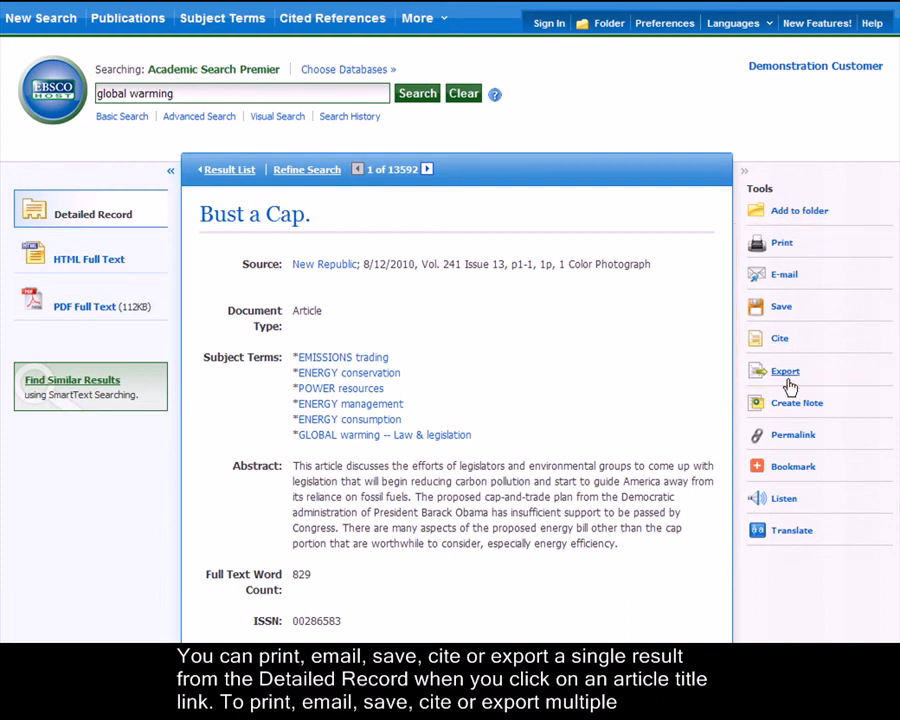
{"action": "mouse_move", "coordinate": [735, 373]}
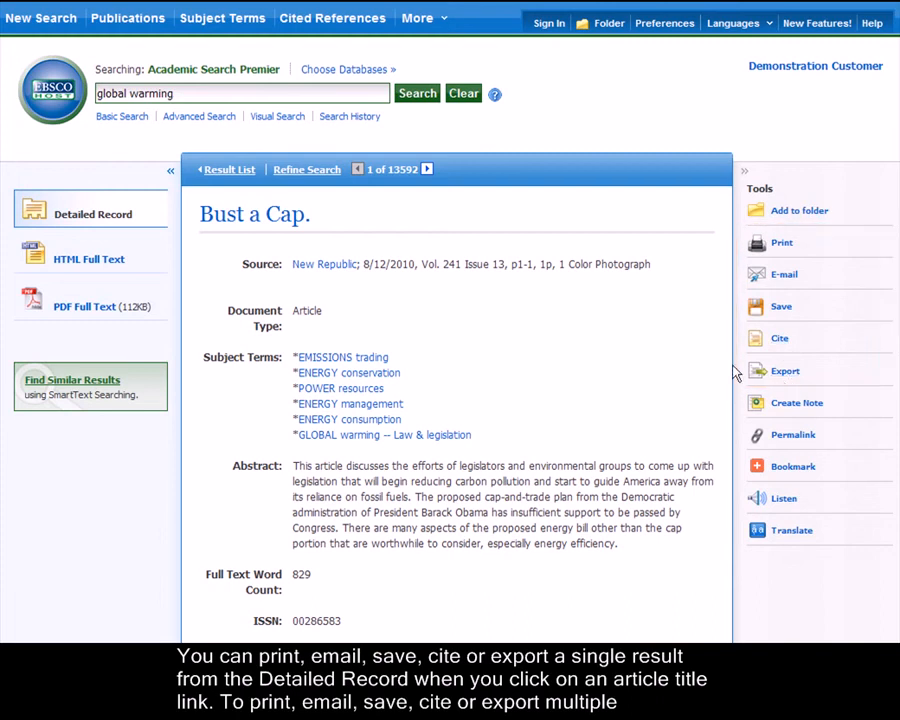
{"action": "mouse_move", "coordinate": [462, 319]}
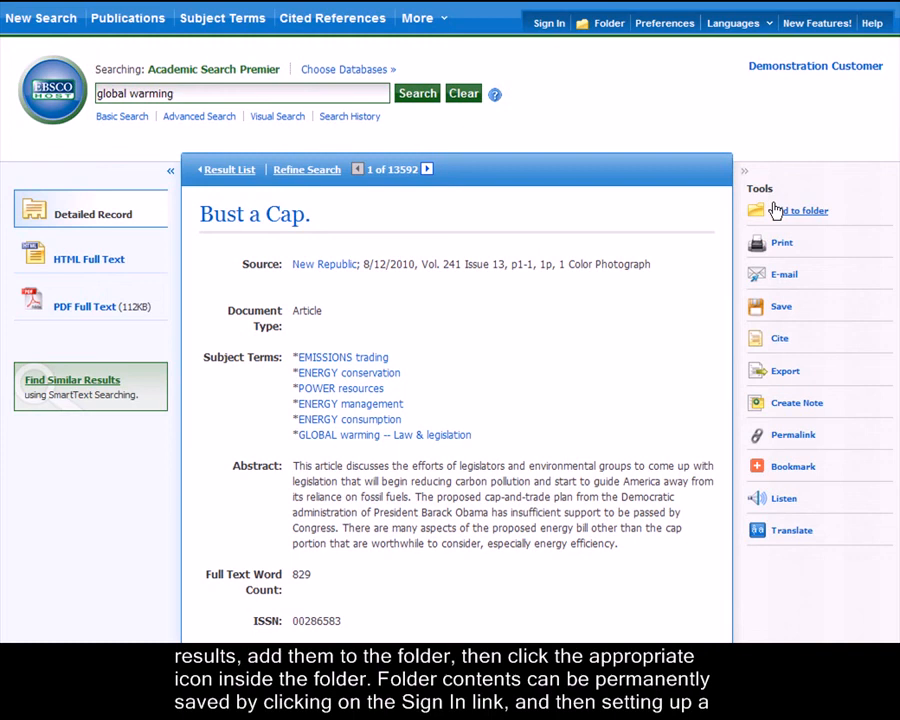
{"action": "mouse_move", "coordinate": [472, 210]}
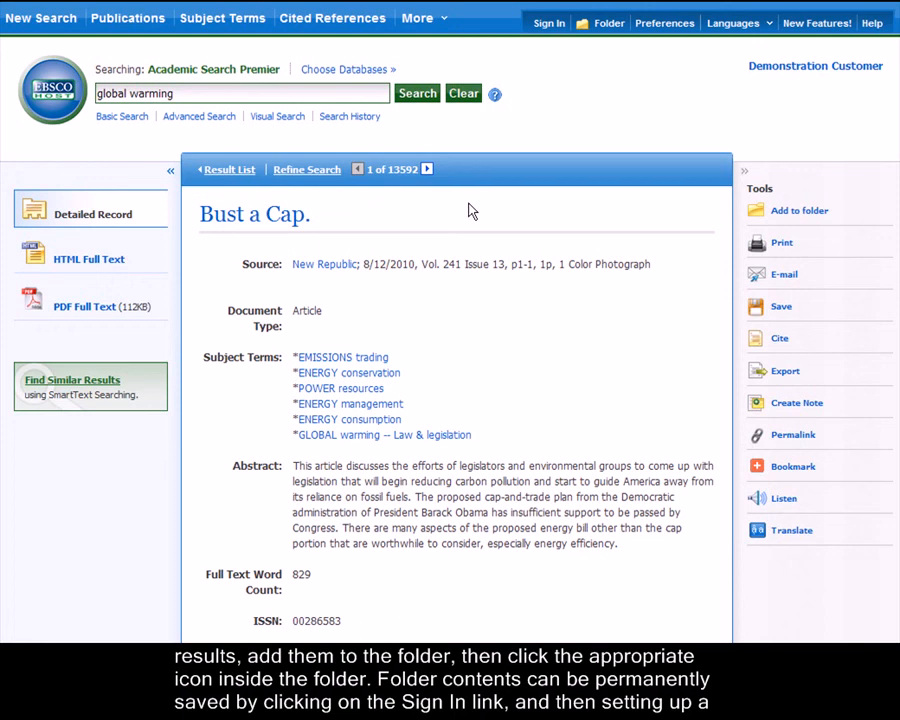
{"action": "mouse_move", "coordinate": [549, 23]}
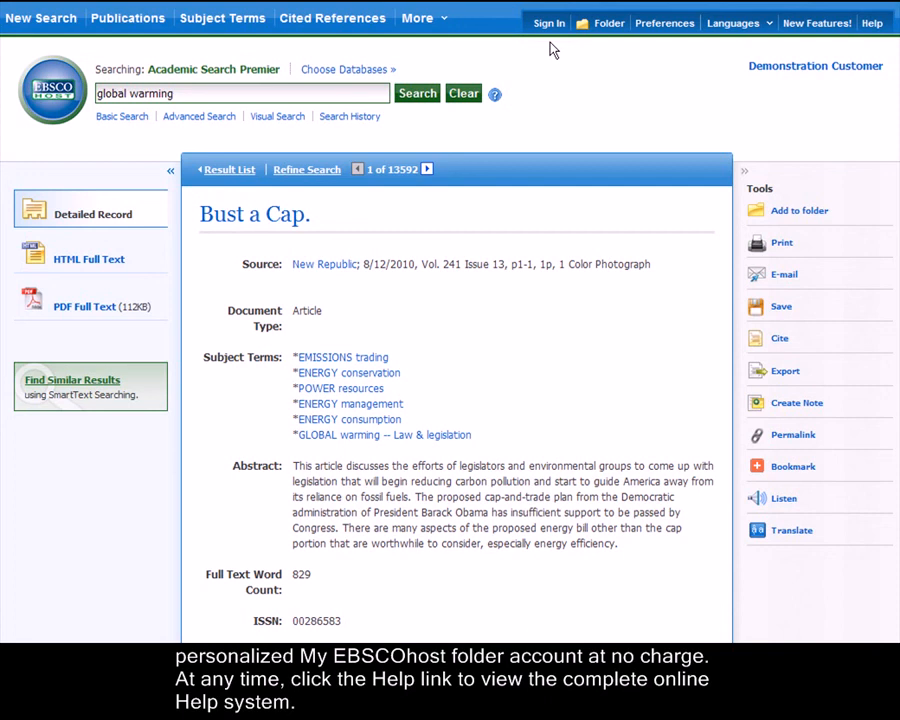
{"action": "mouse_move", "coordinate": [519, 426]}
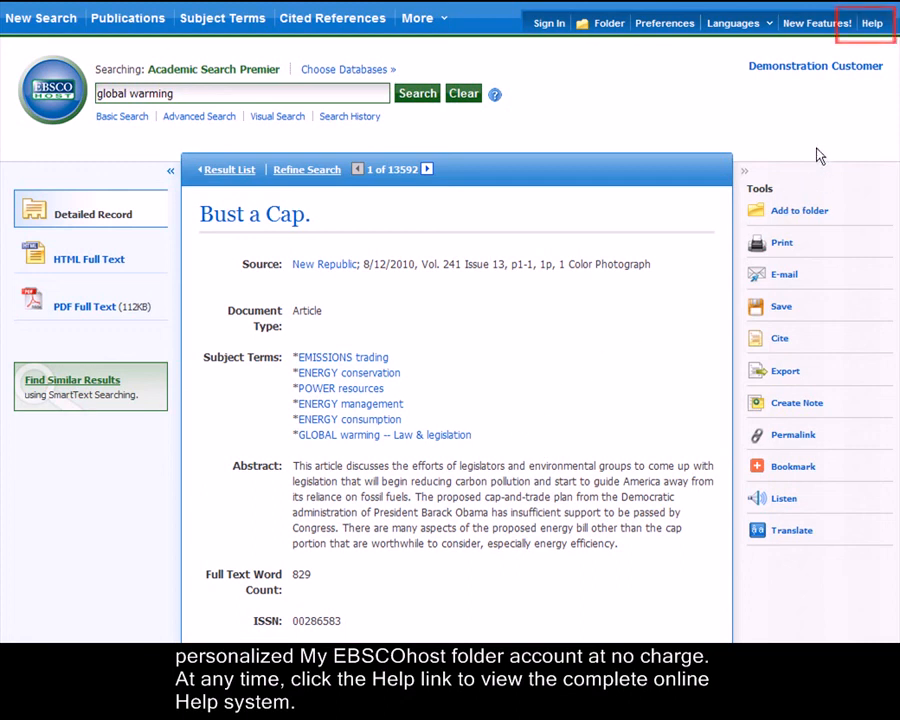
Open the EBSCOhost Research Databases help window from the 'Bust a Cap.' record
{"action": "left_click", "coordinate": [871, 23]}
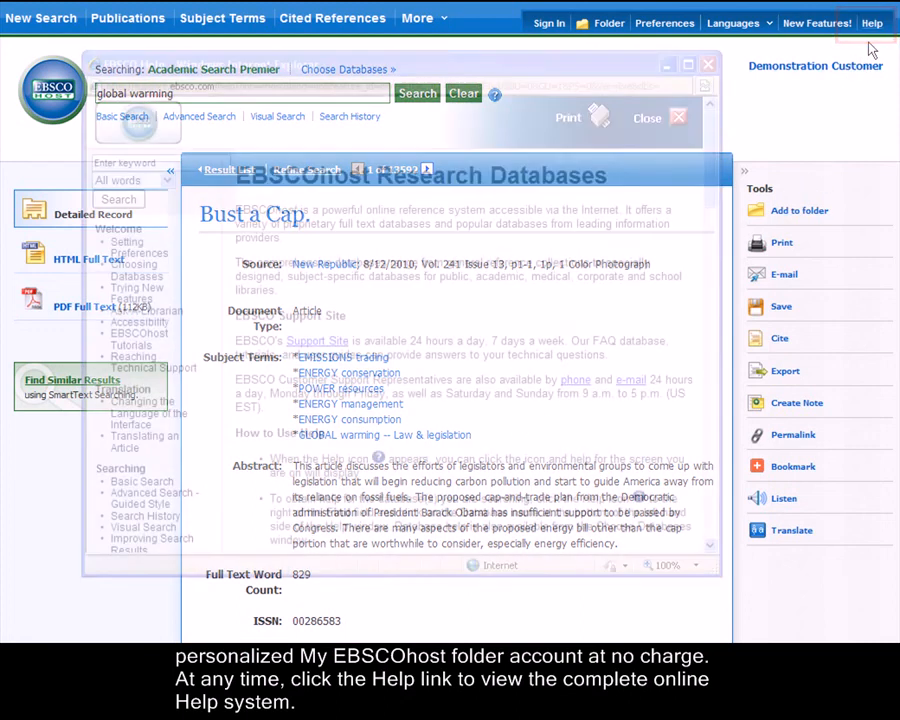